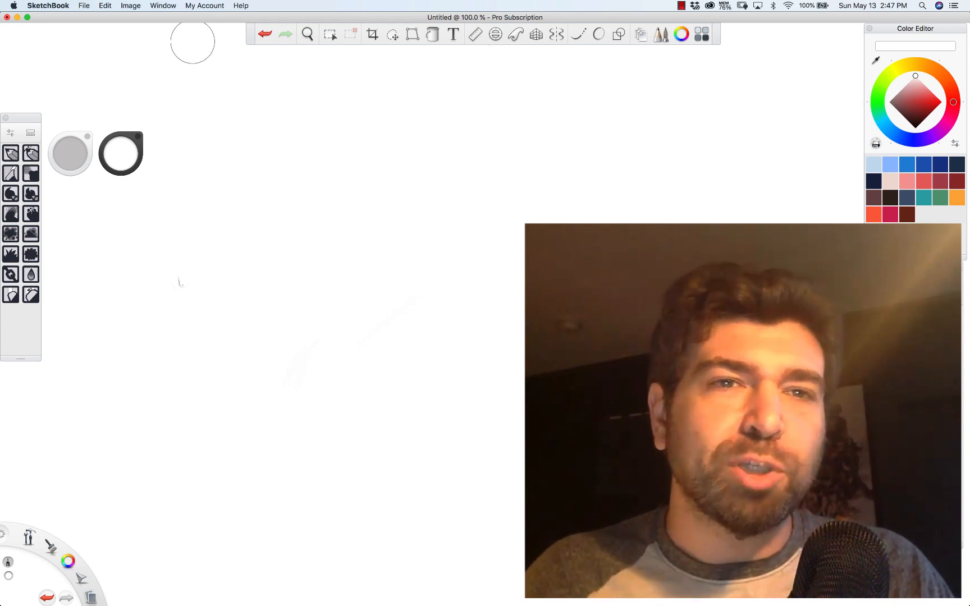
Show the Brush Library panel from the Window menu, listing the Artist, Pastel, Sumi-e and Acrylics sets
{"action": "left_click", "coordinate": [205, 4]}
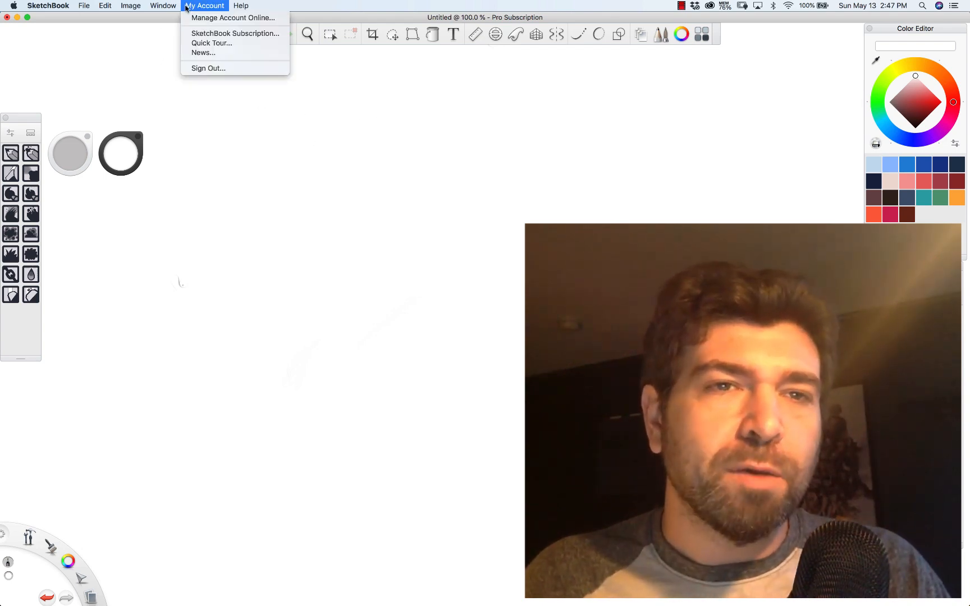
{"action": "left_click", "coordinate": [163, 5]}
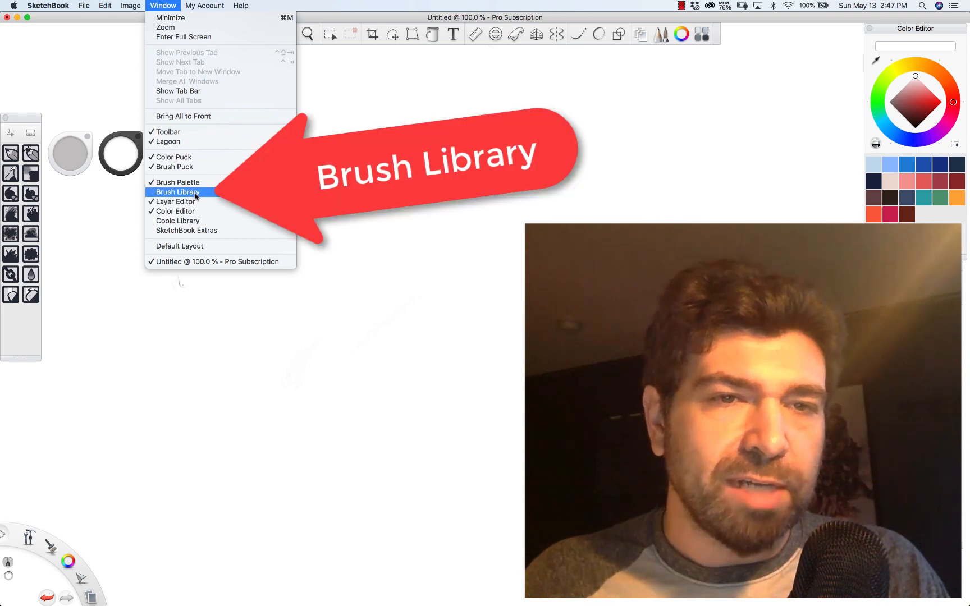
{"action": "left_click", "coordinate": [179, 192]}
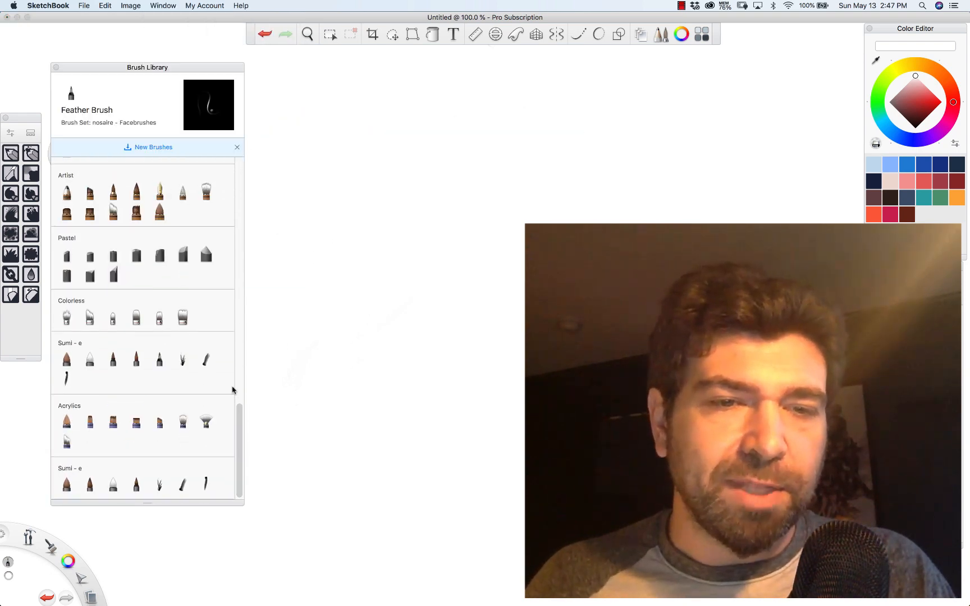
{"action": "mouse_move", "coordinate": [222, 421]}
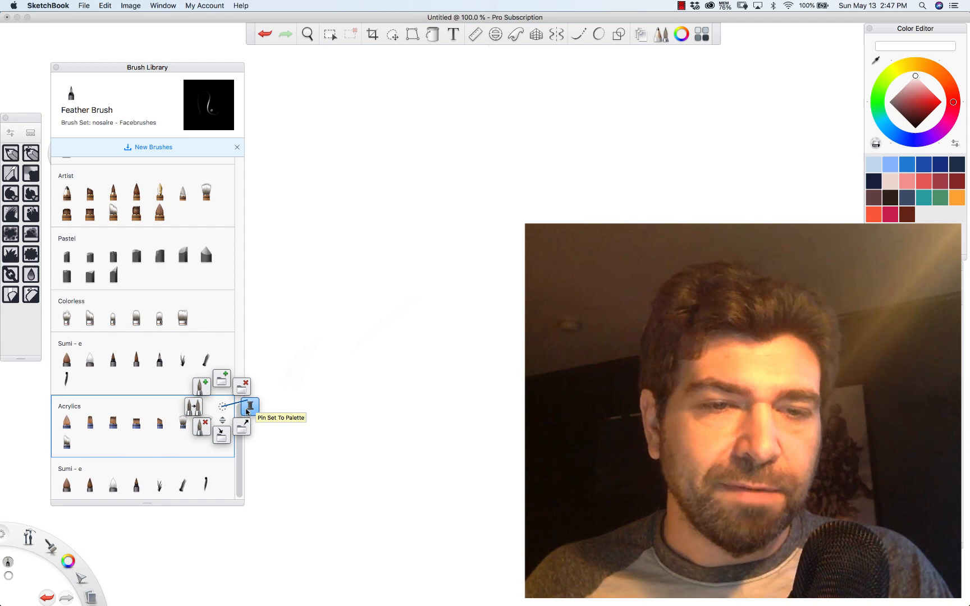
{"action": "mouse_move", "coordinate": [221, 436]}
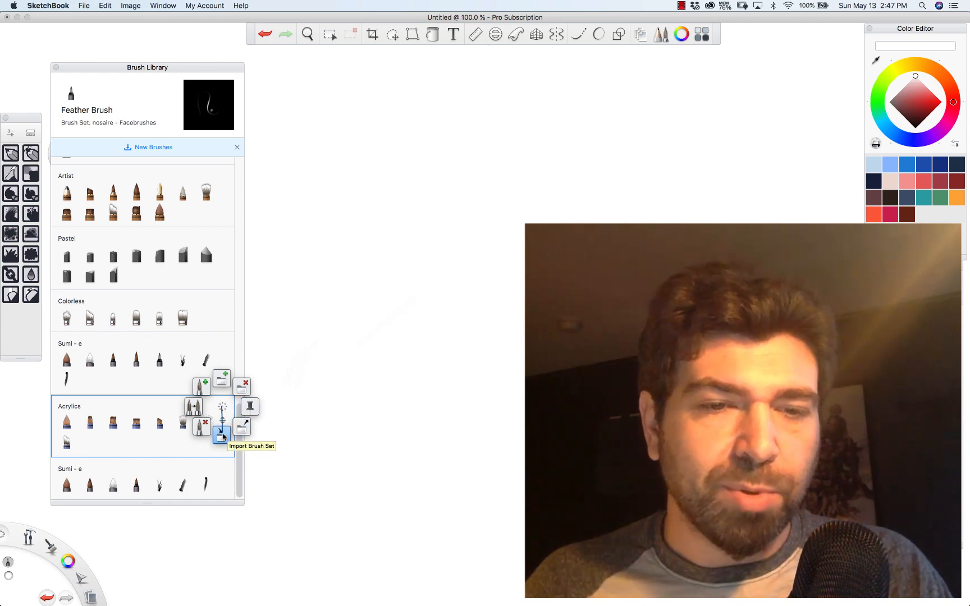
Import the Trents Brushes .skbrushes file from the Sketchbook Pro Brushes folder into the library
{"action": "left_click", "coordinate": [221, 431]}
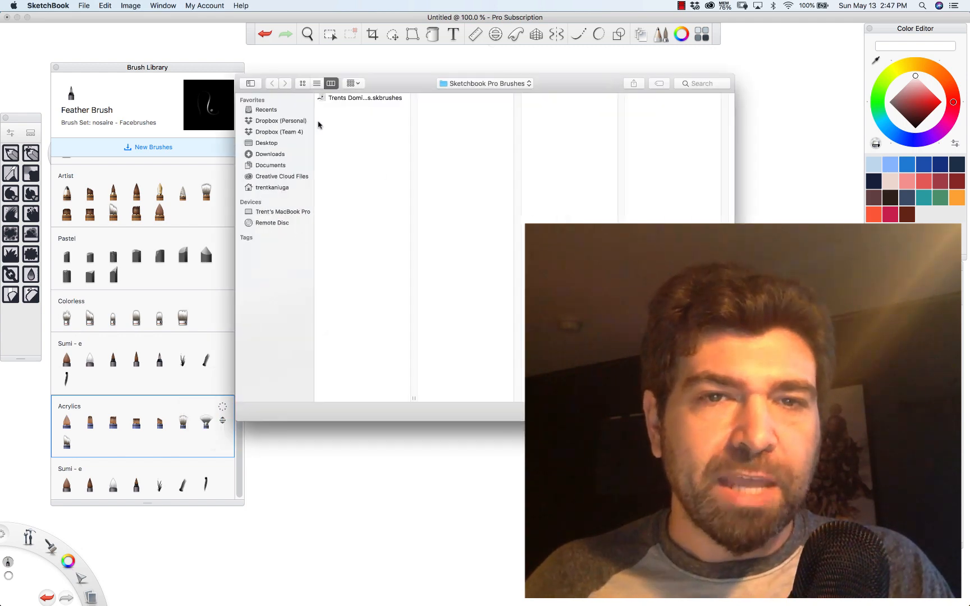
{"action": "left_click", "coordinate": [365, 98]}
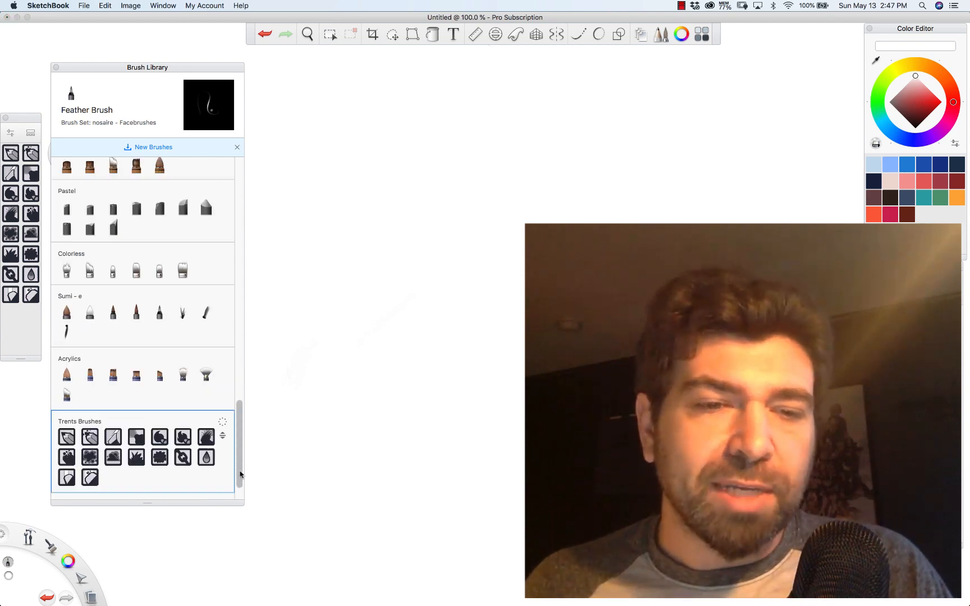
{"action": "scroll", "scroll_direction": "down", "scroll_amount": 3}
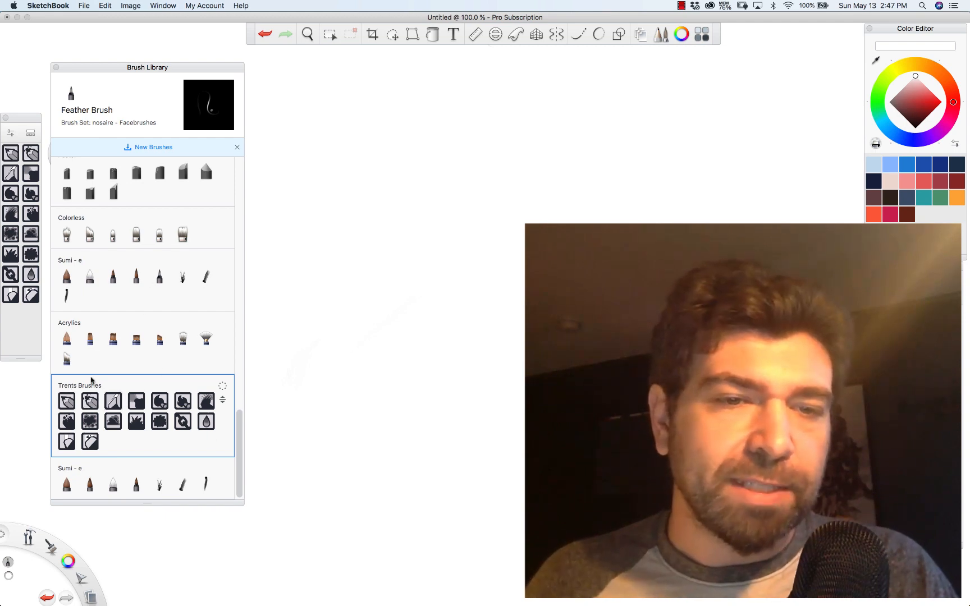
{"action": "left_click", "coordinate": [90, 484]}
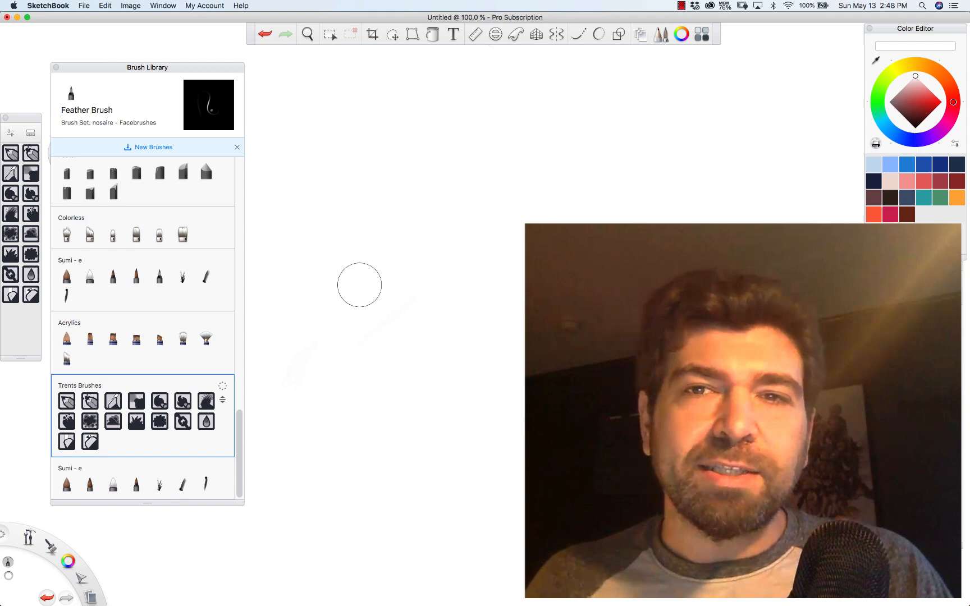
{"action": "mouse_move", "coordinate": [259, 268]}
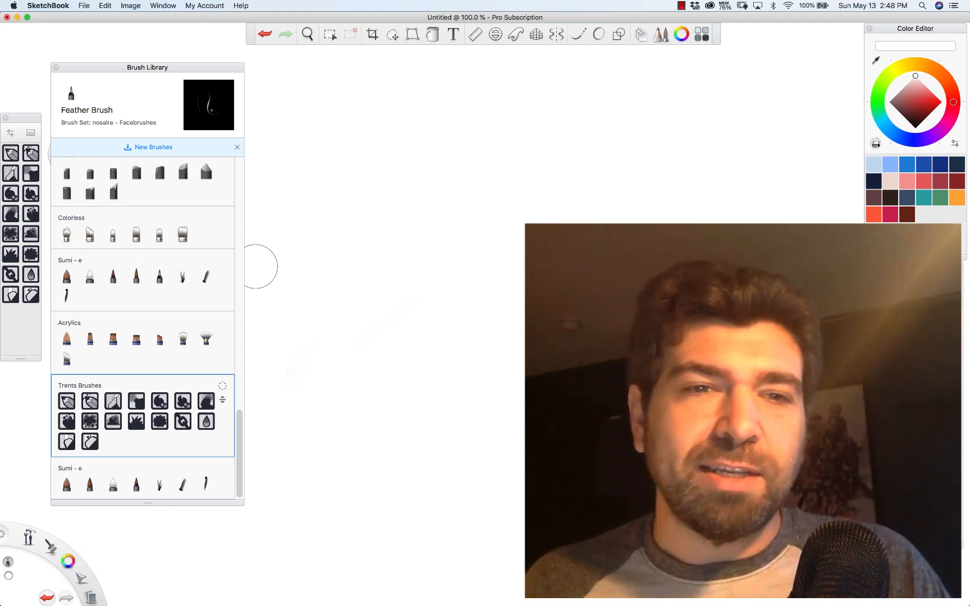
{"action": "mouse_move", "coordinate": [308, 283]}
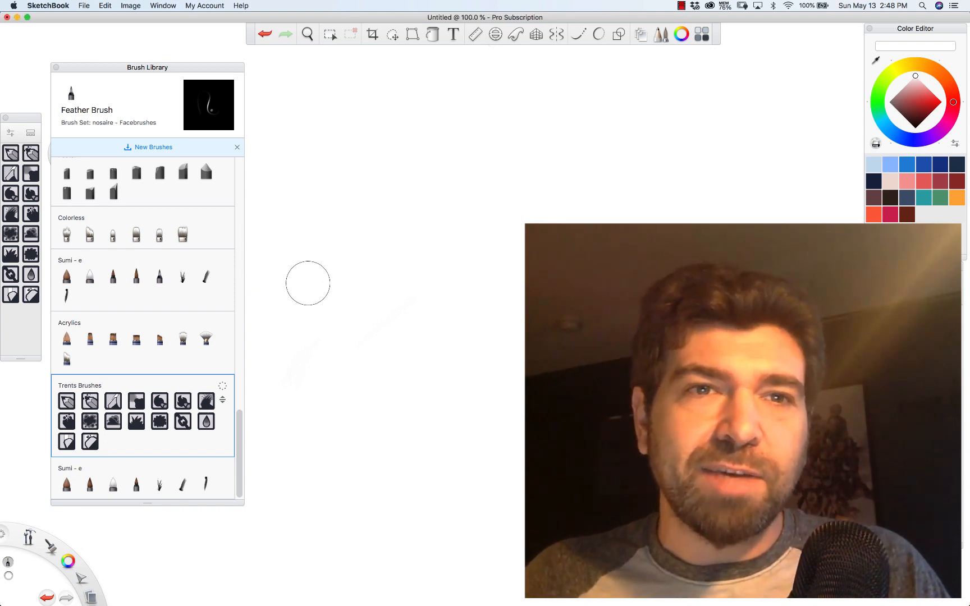
{"action": "mouse_move", "coordinate": [359, 328]}
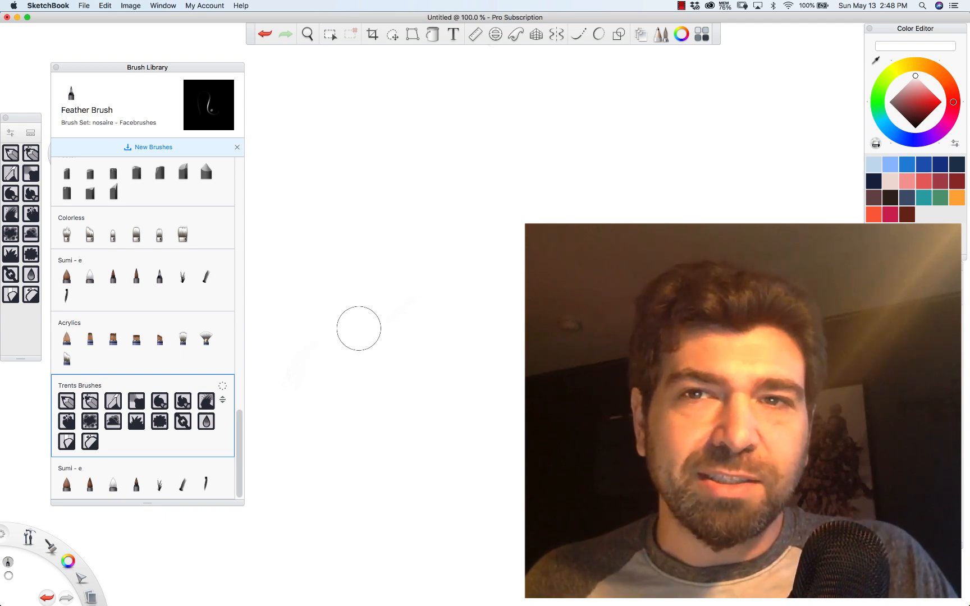
{"action": "mouse_move", "coordinate": [137, 315]}
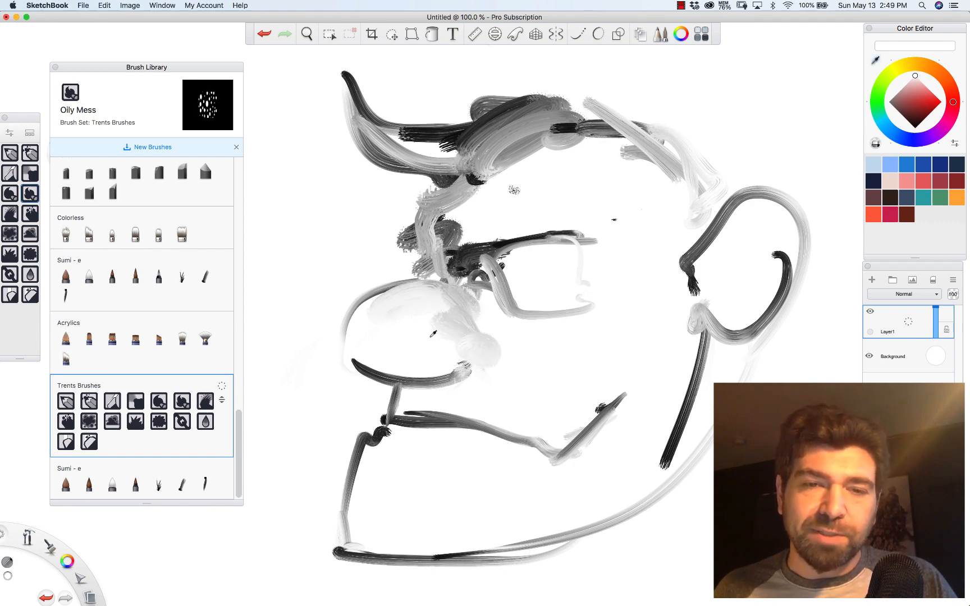
Paint soft gray shading around the nose with the Oily Mess brush
{"action": "left_click_drag", "start_coordinate": [434, 335], "coordinate": [479, 336]}
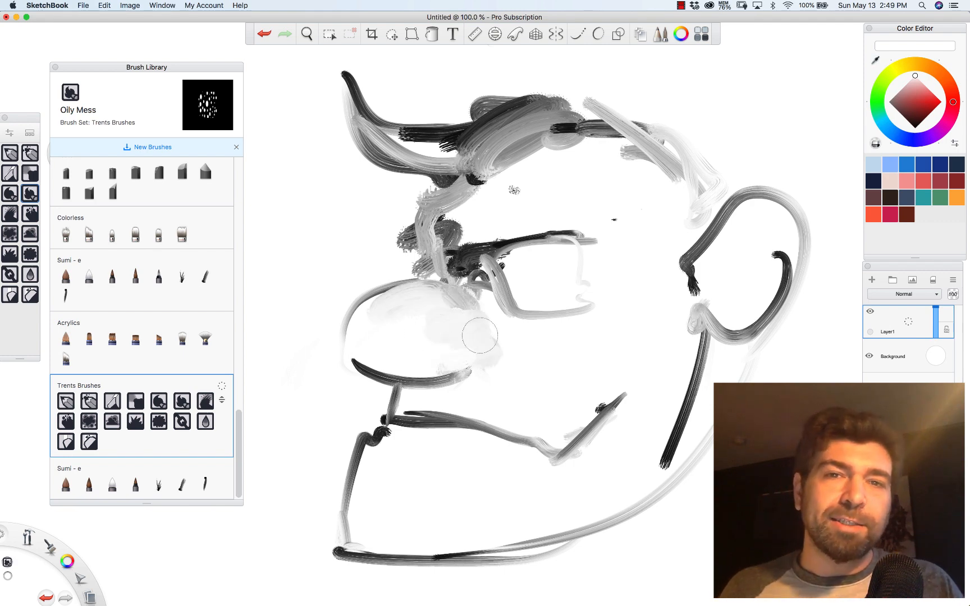